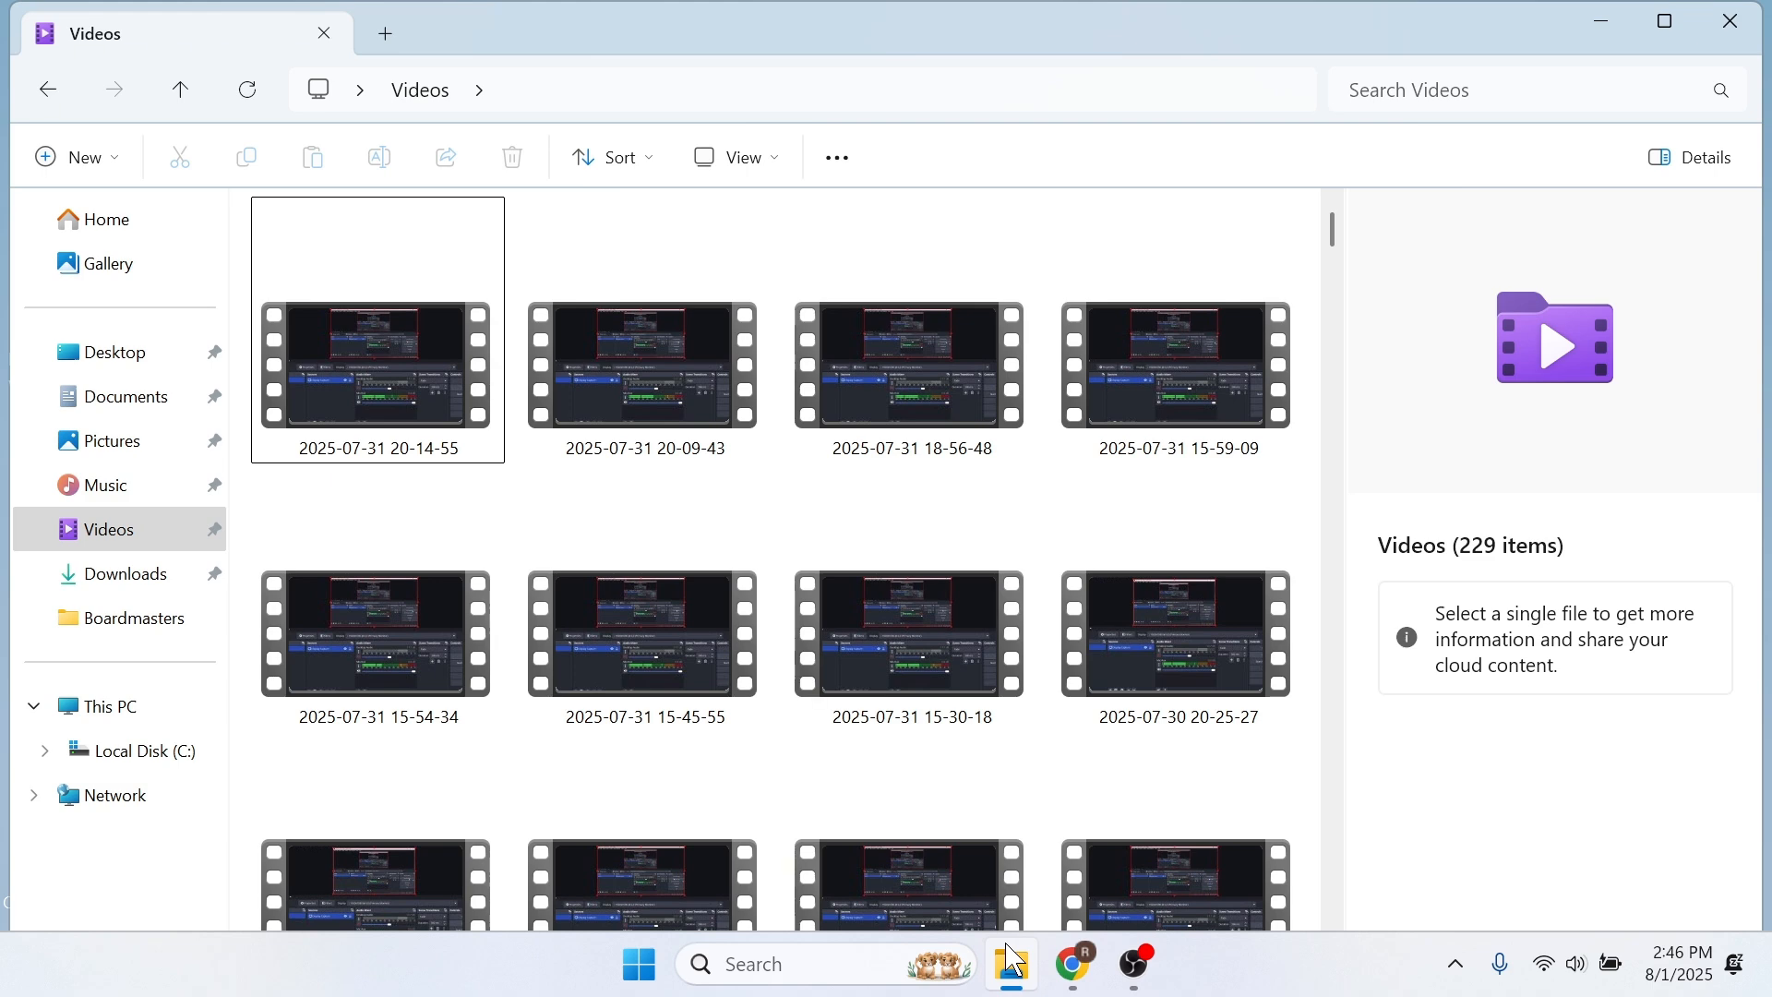
pyautogui.moveTo(1051, 667)
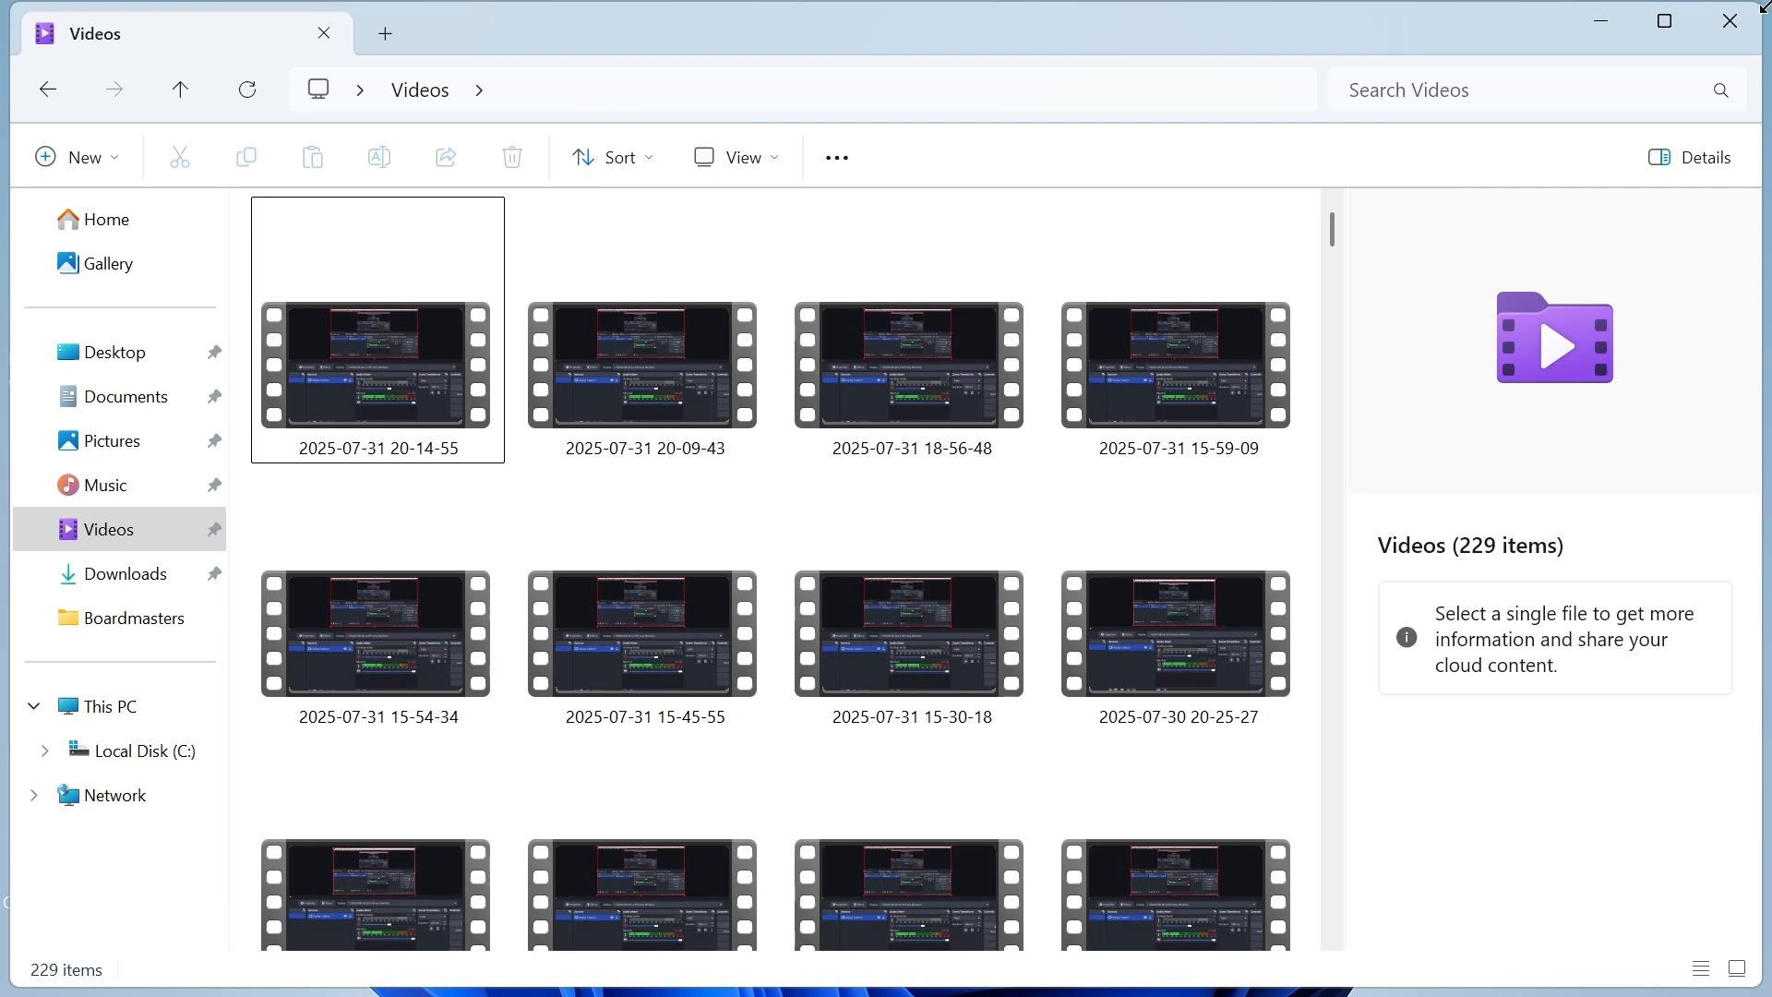
# Step: Search the Start menu for "micr" to find Microsoft Store
pyautogui.click(638, 962)
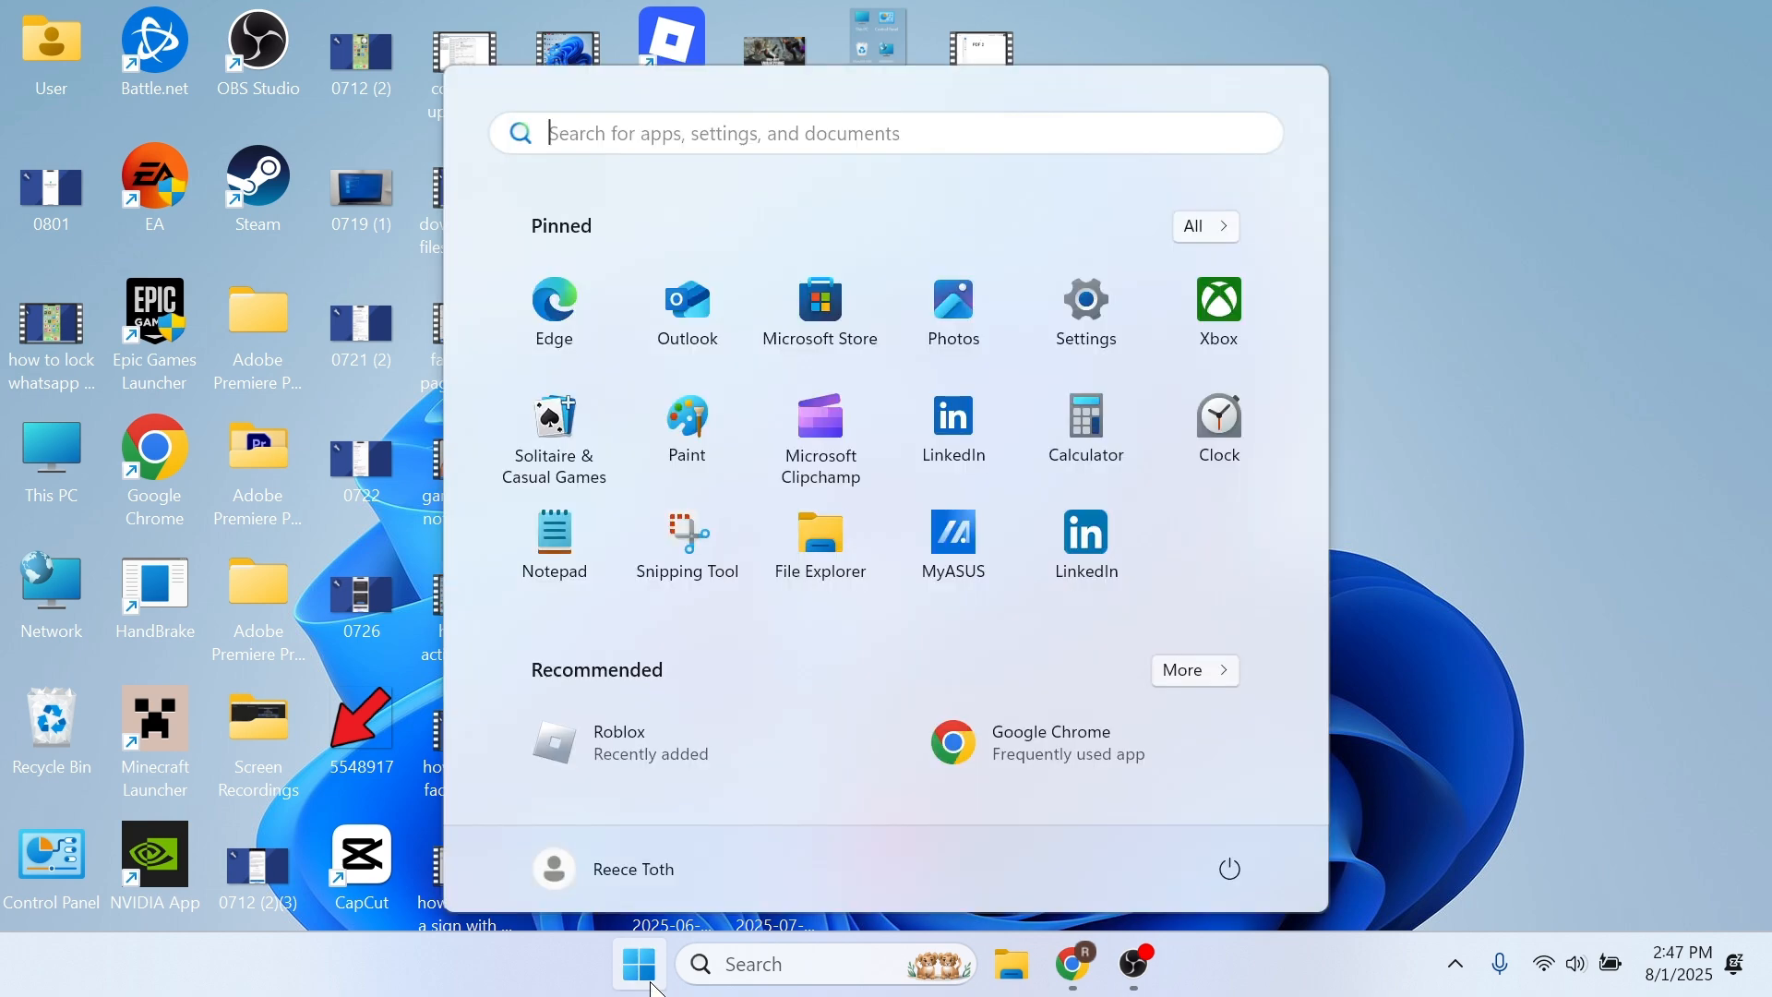
pyautogui.write('micr')
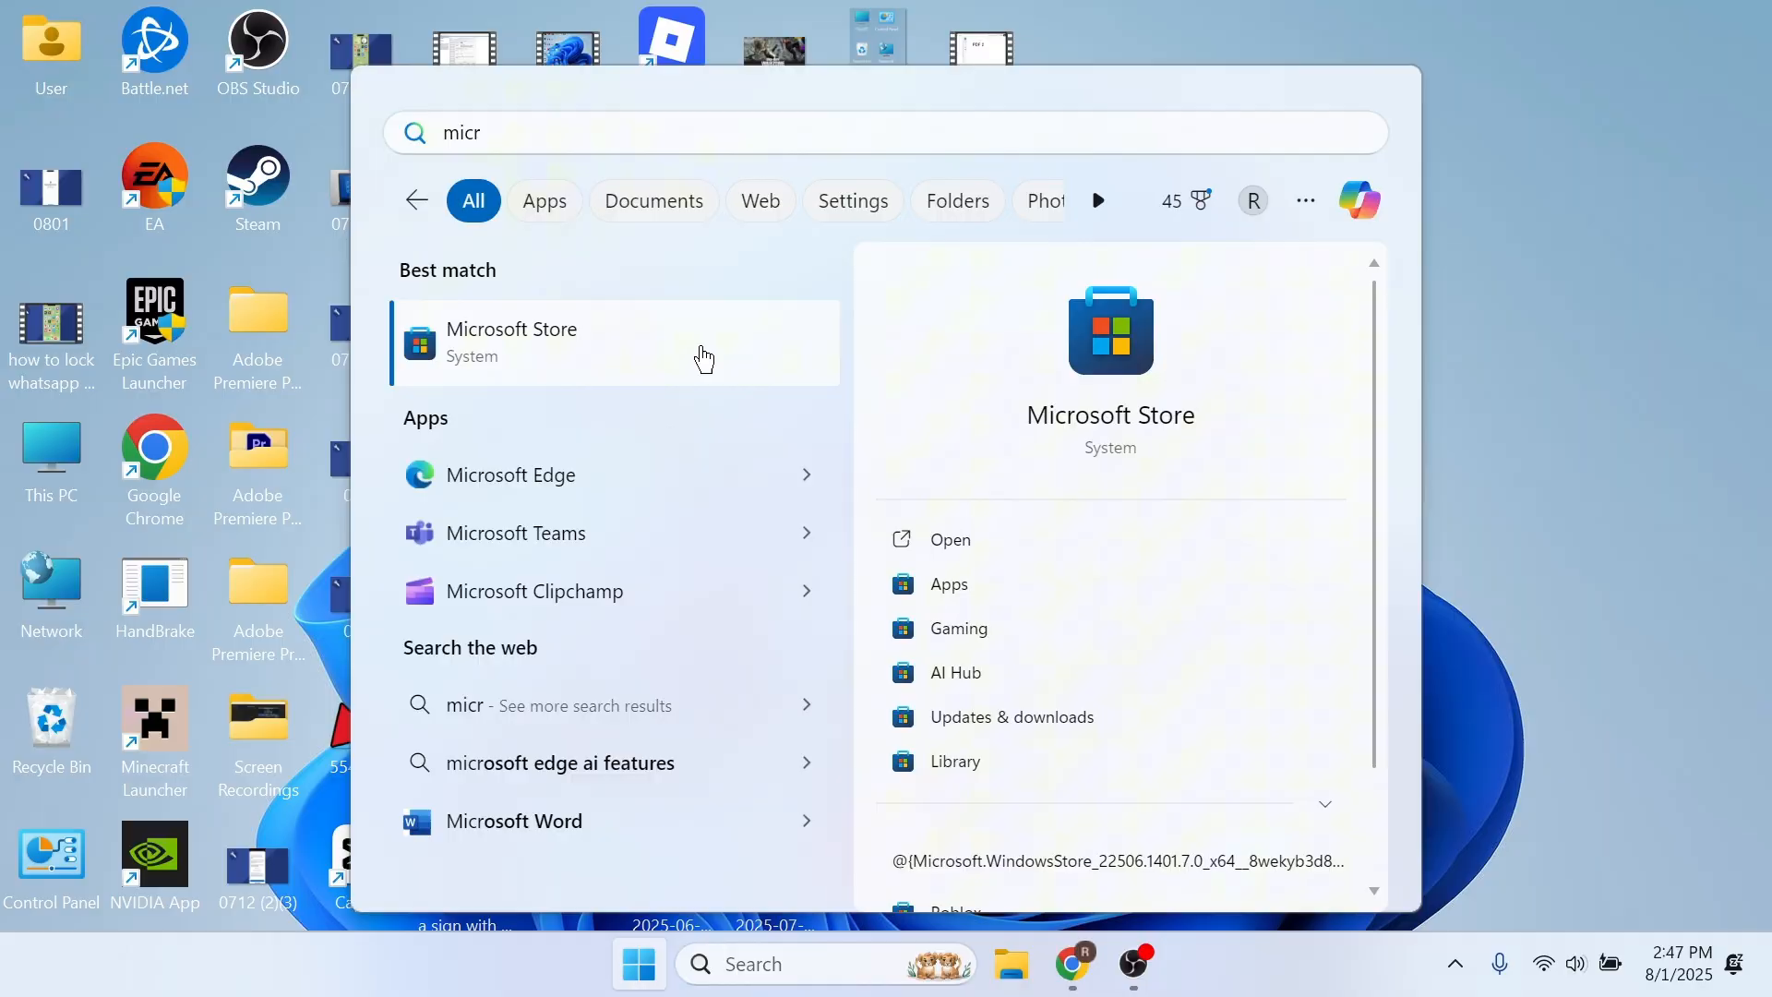
# Step: Open Microsoft Store and search for CapCut
pyautogui.click(511, 343)
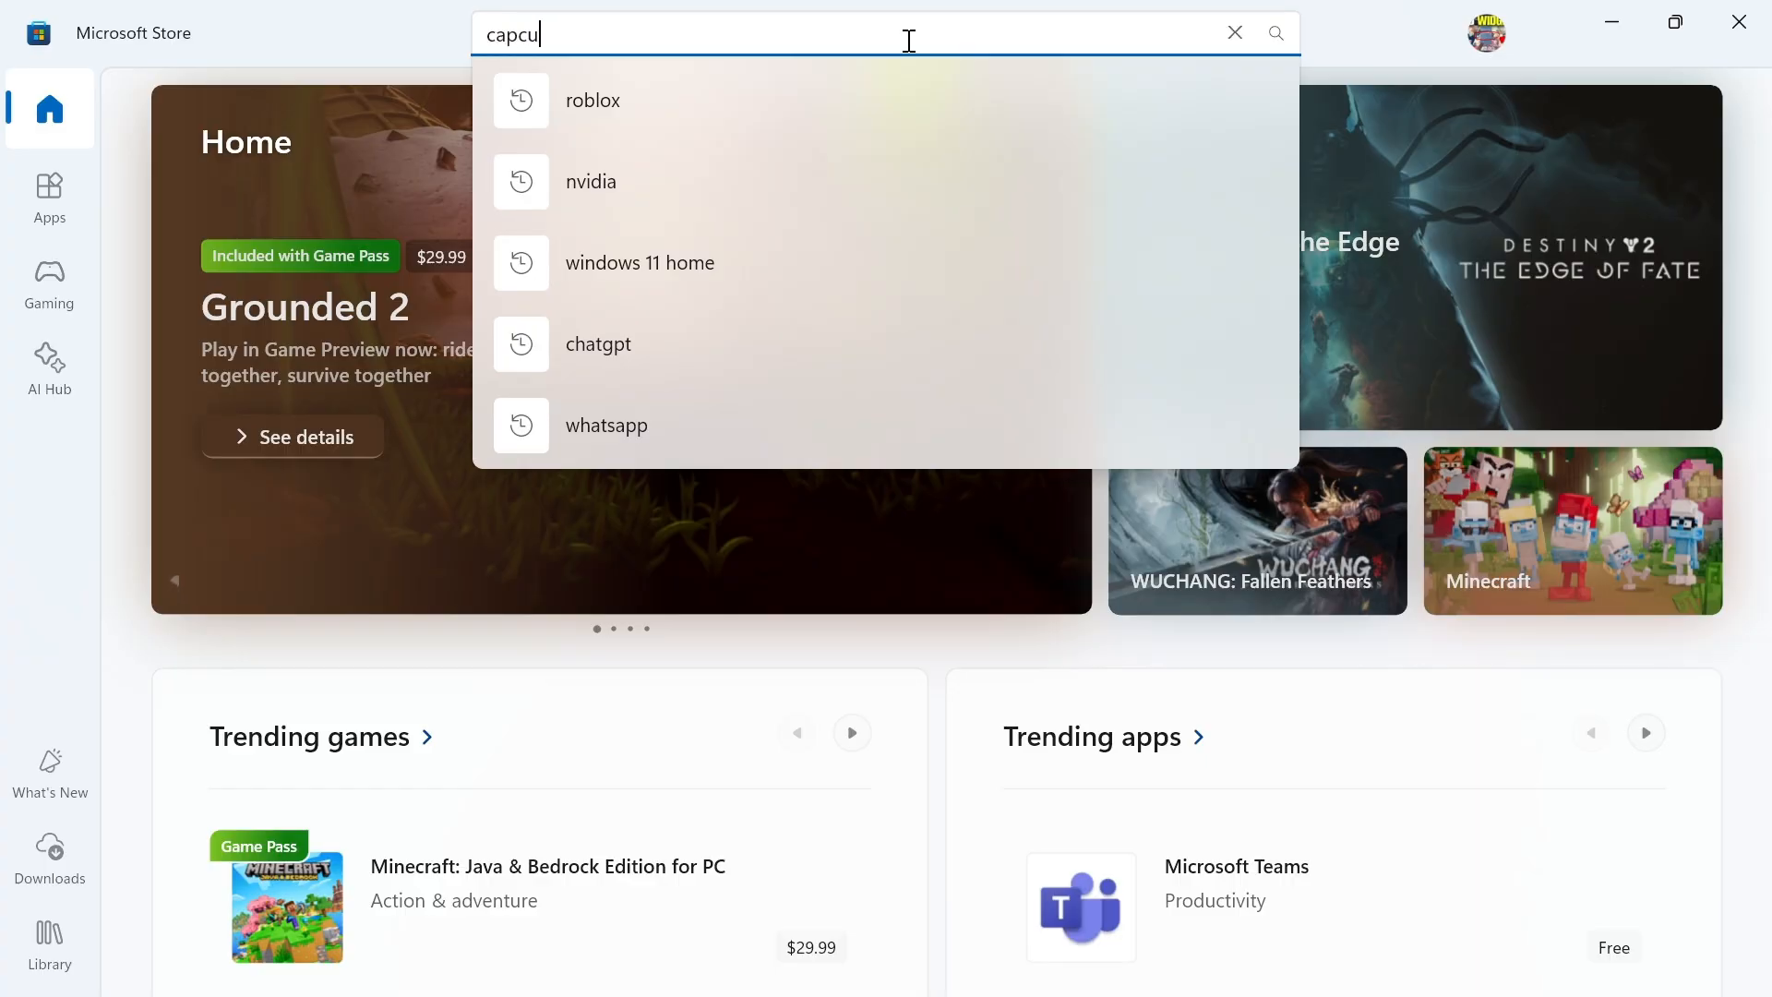
pyautogui.press('enter')
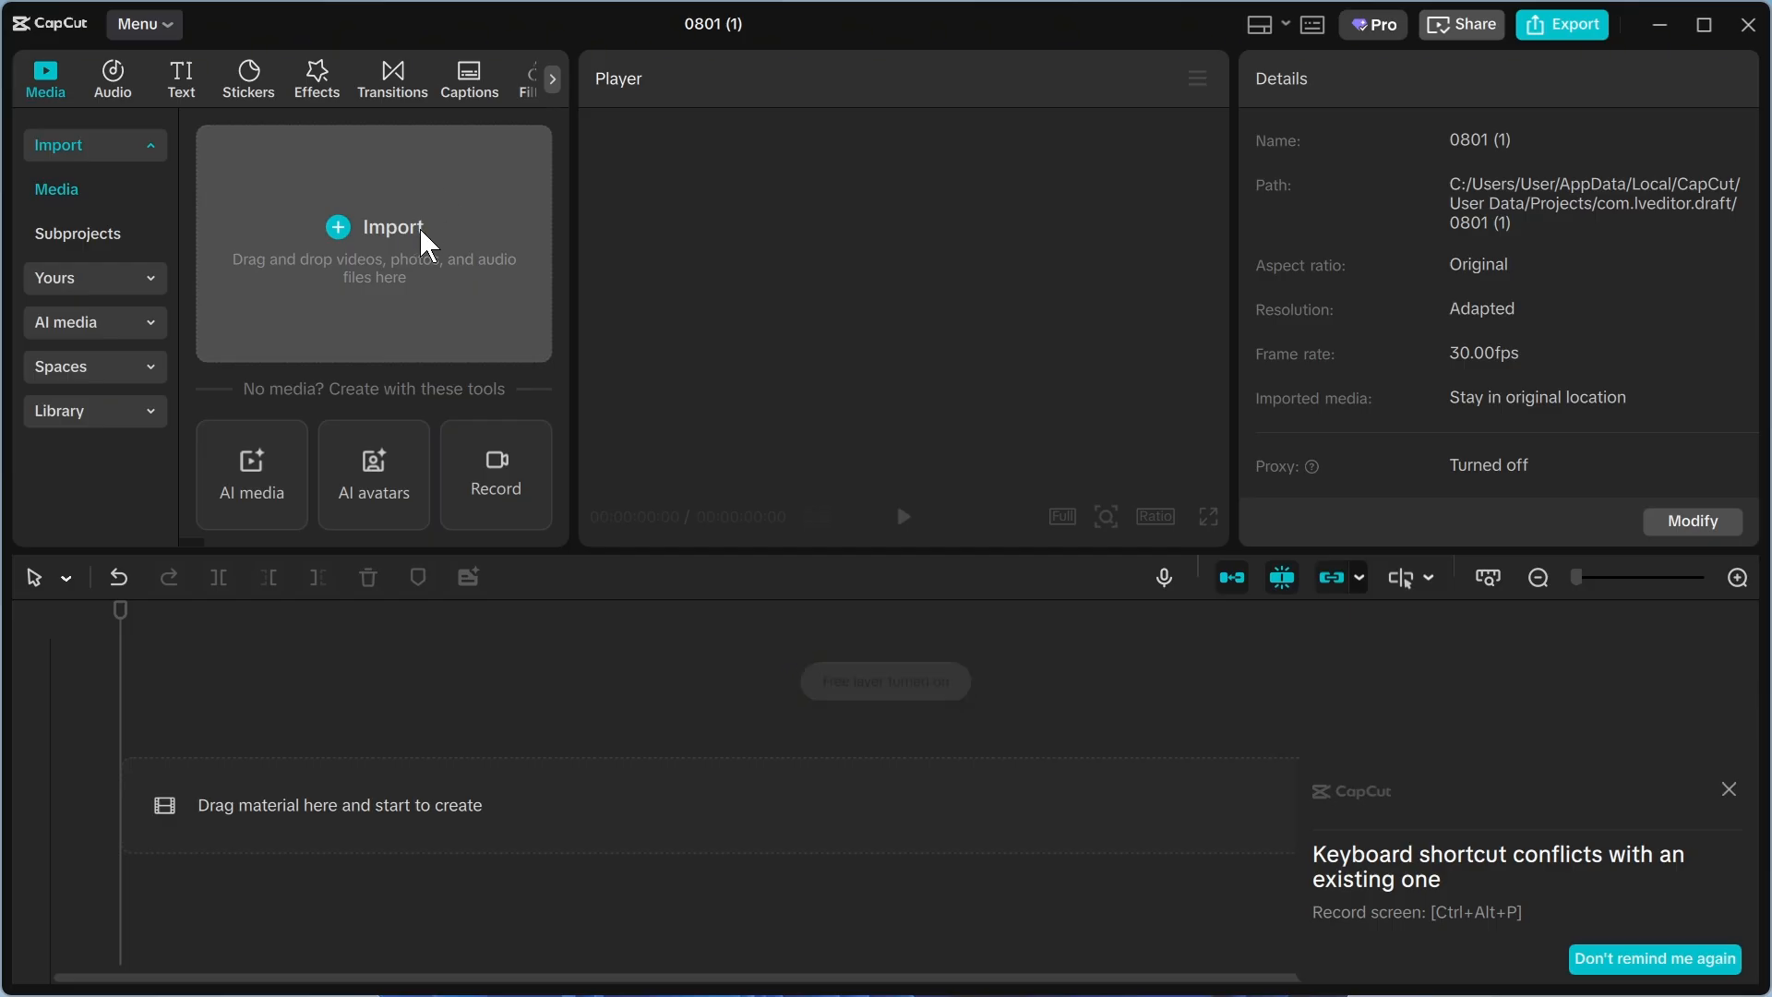
pyautogui.click(374, 226)
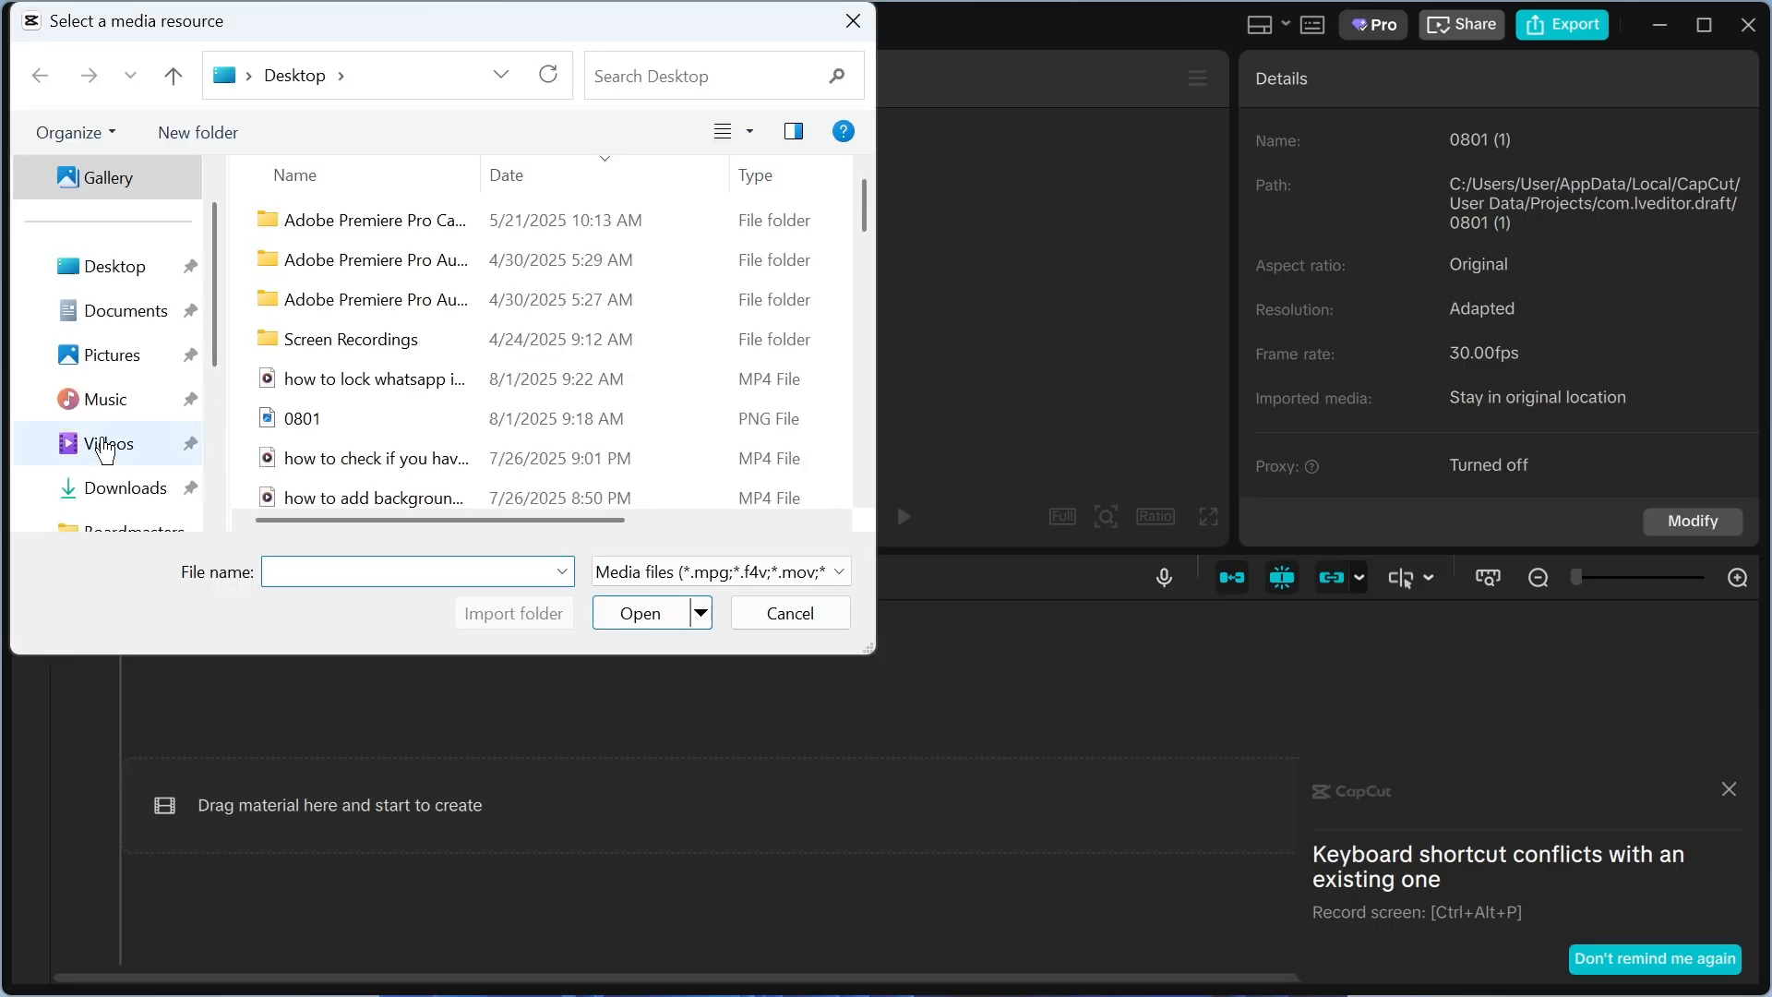
pyautogui.click(109, 442)
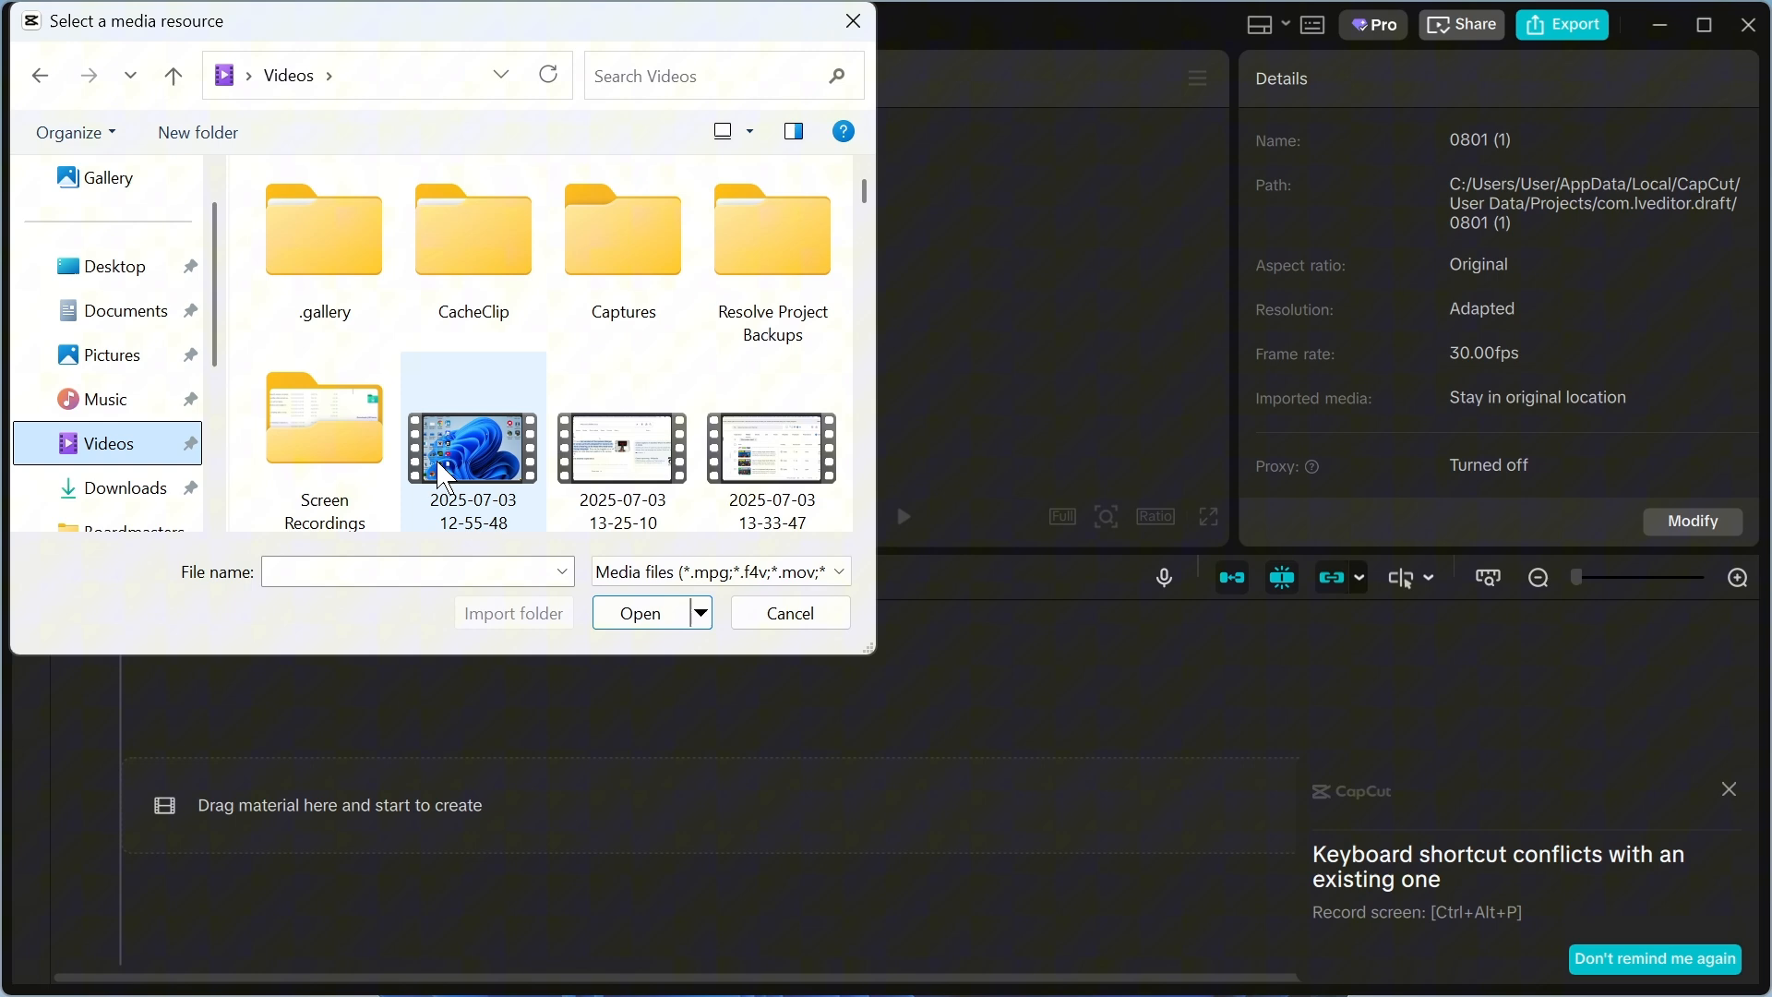
pyautogui.click(638, 613)
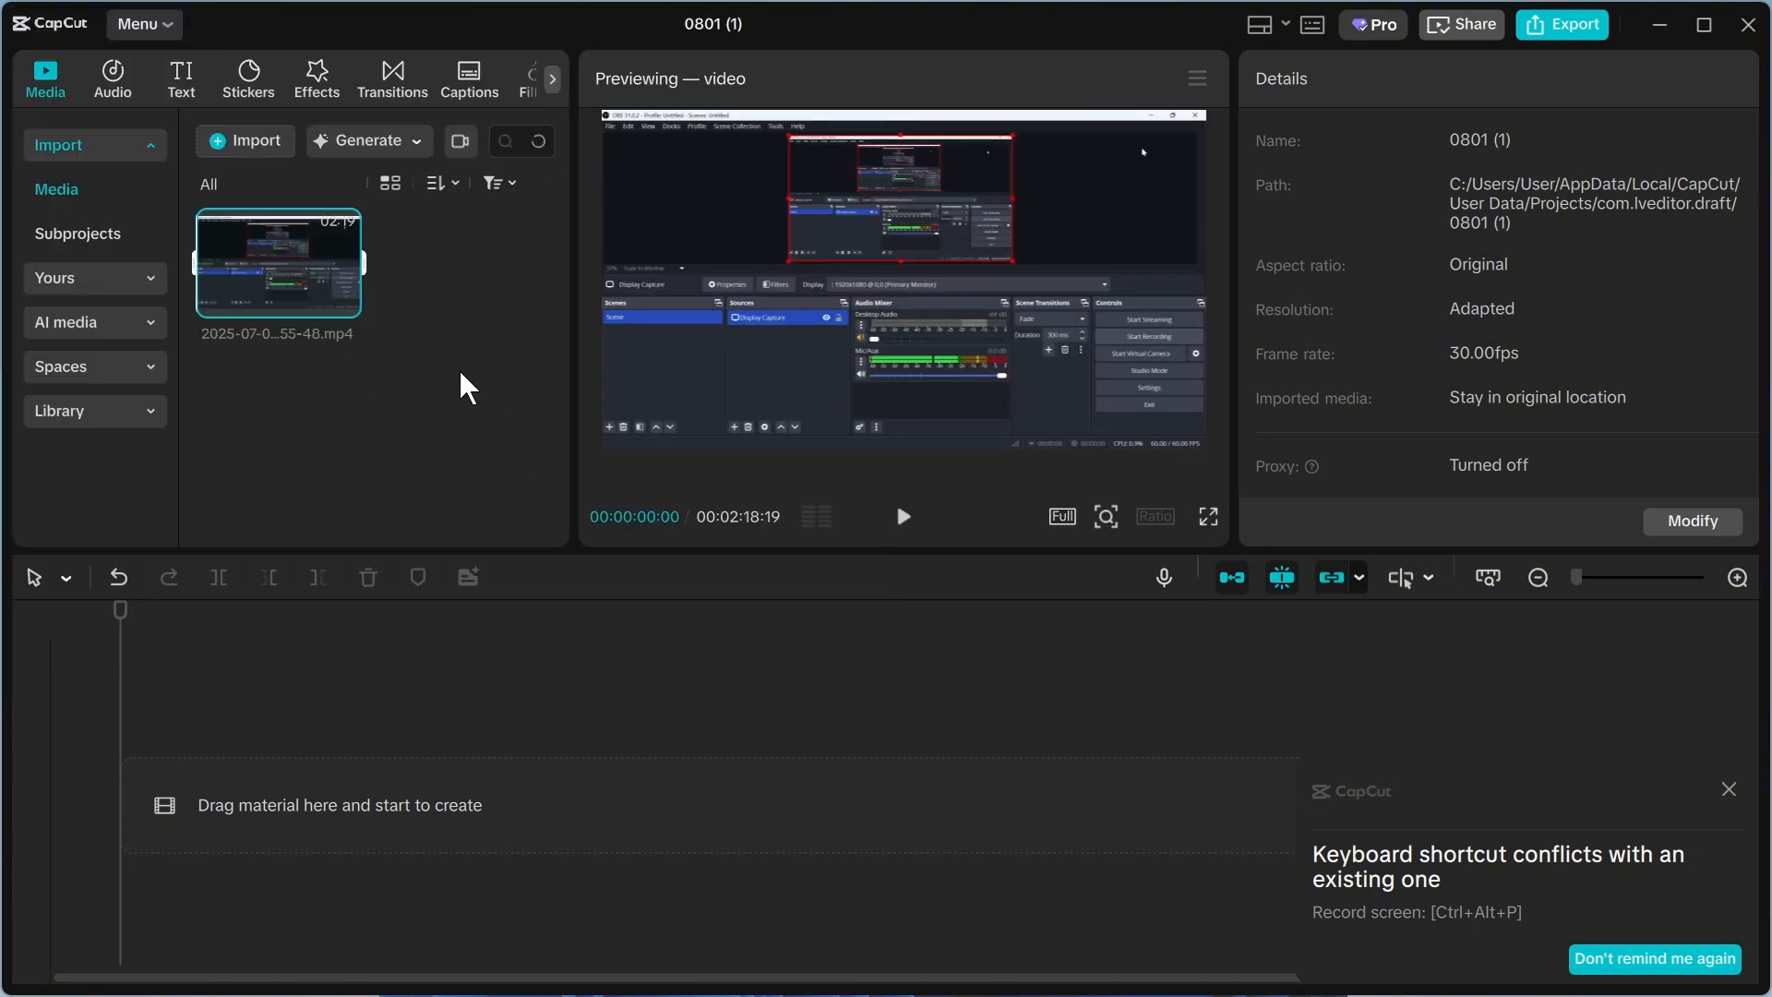
pyautogui.click(244, 140)
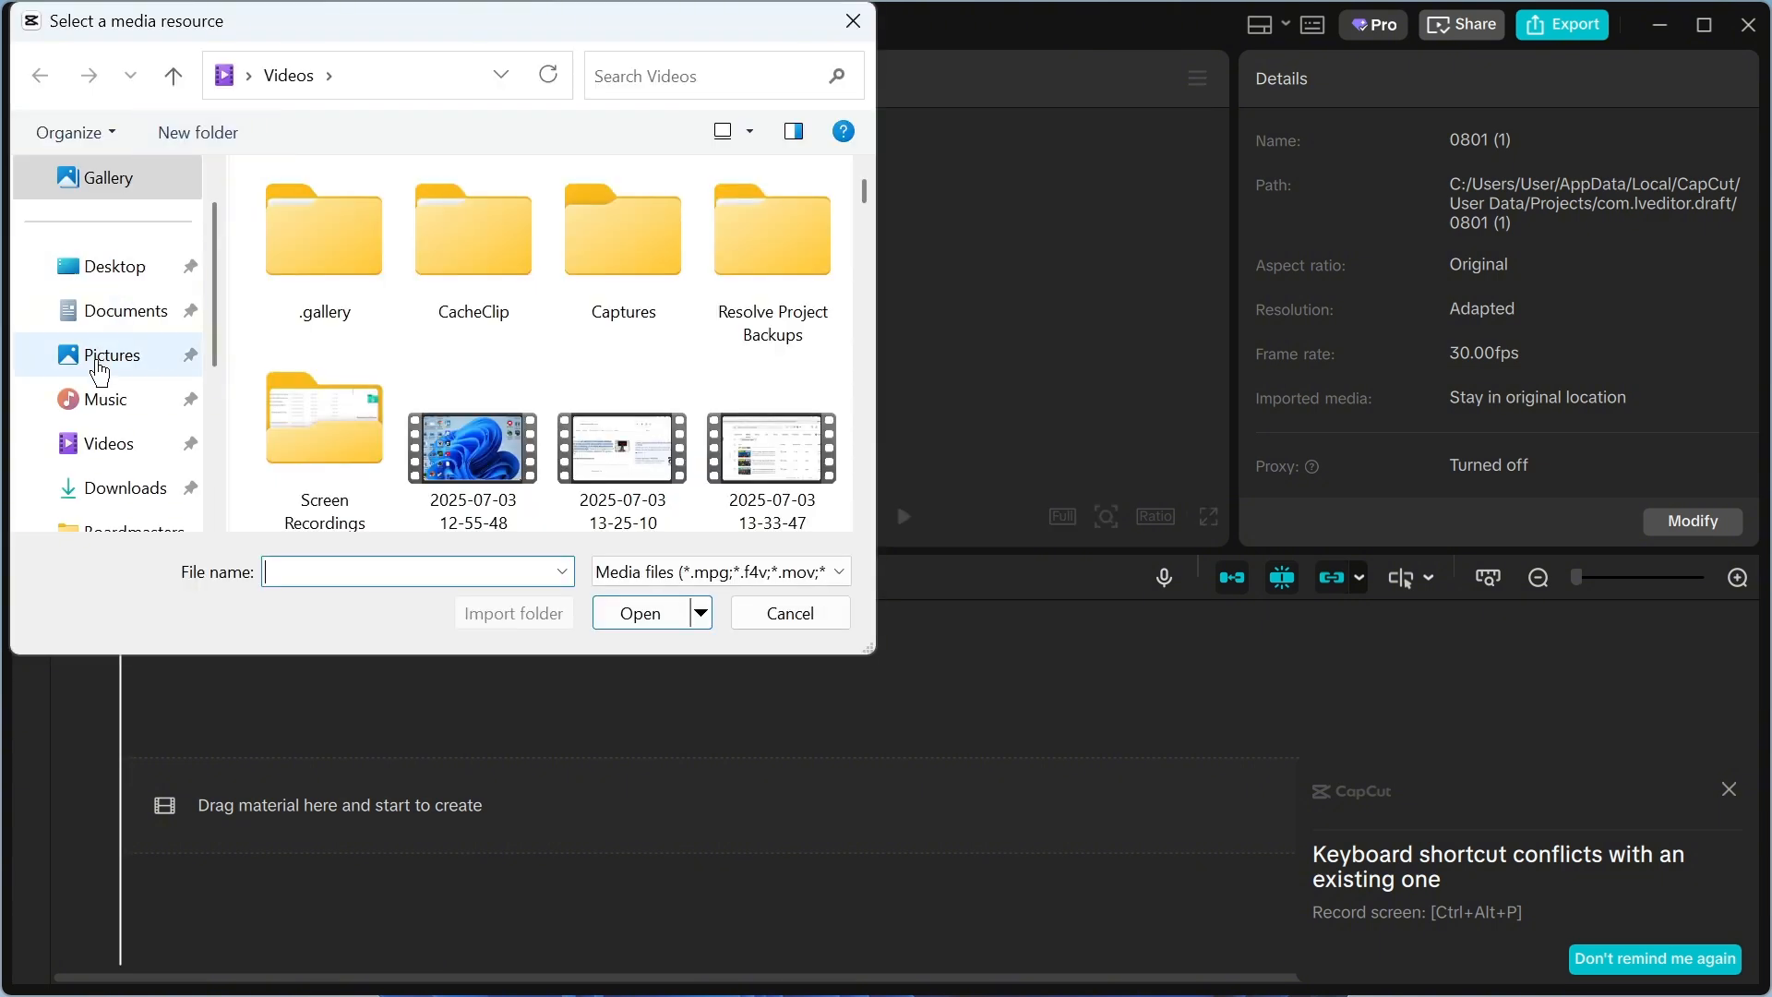
pyautogui.click(112, 354)
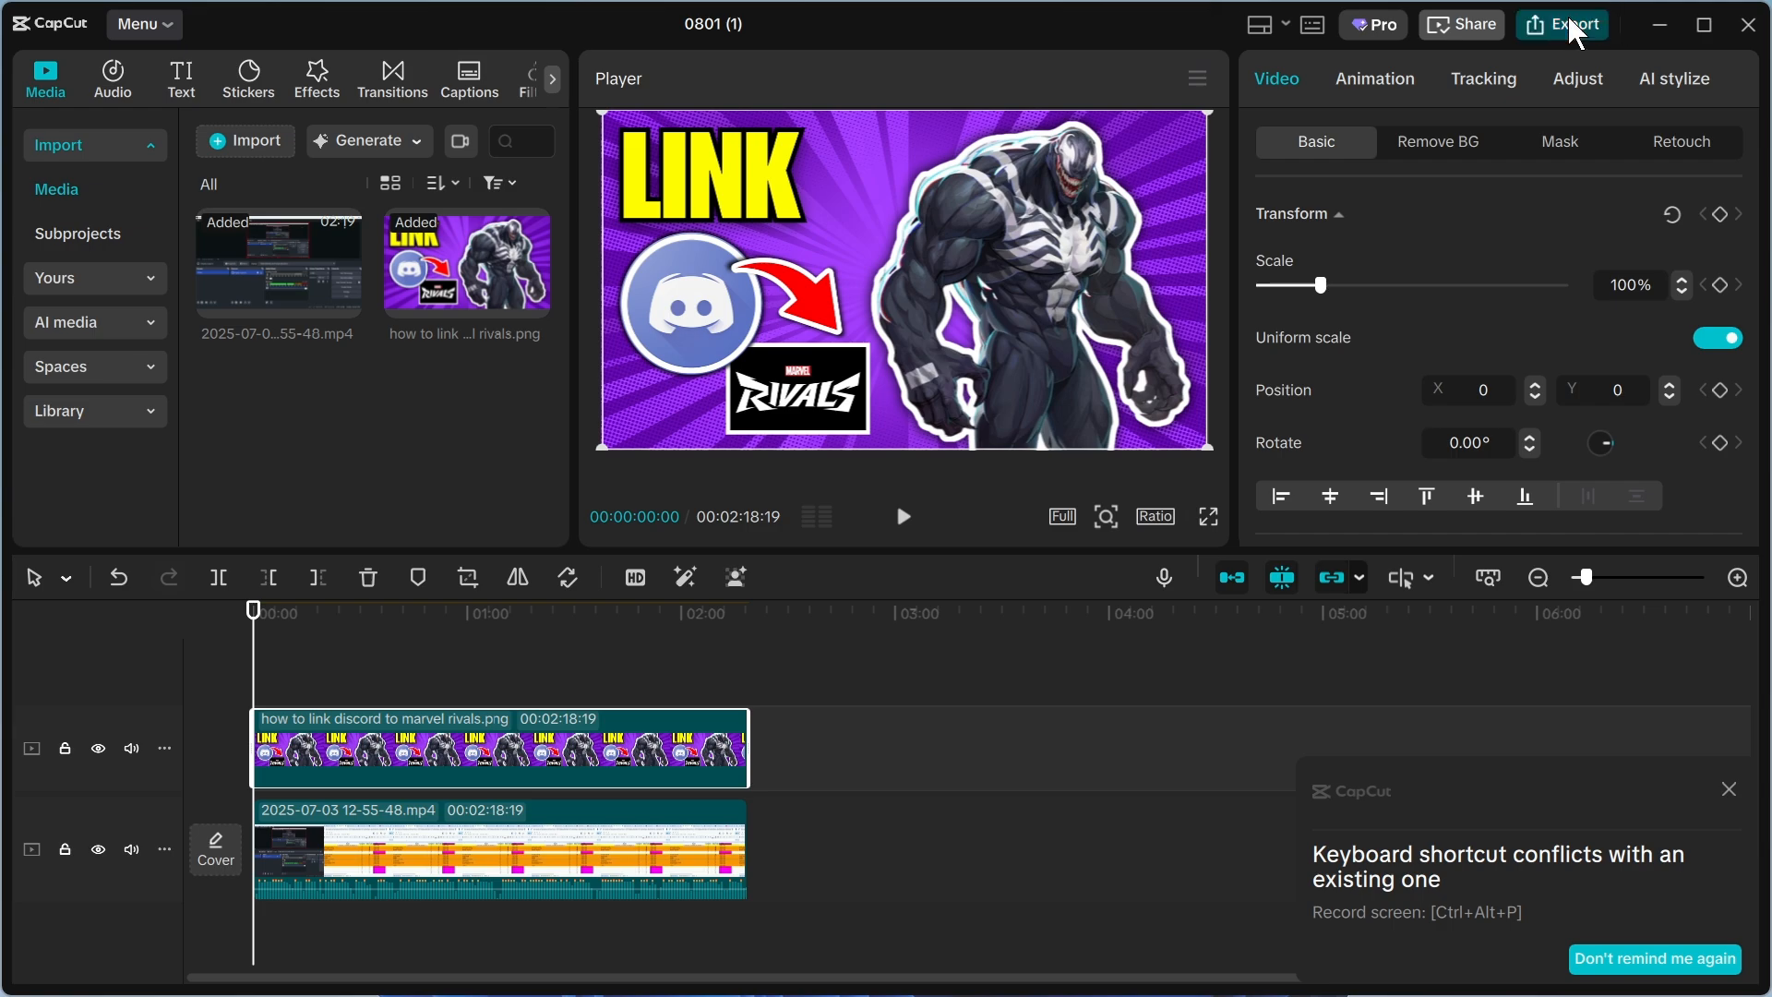
# Step: Export the project as 0801 (1), a 1080p 30fps MP4 on the Desktop
pyautogui.click(1571, 24)
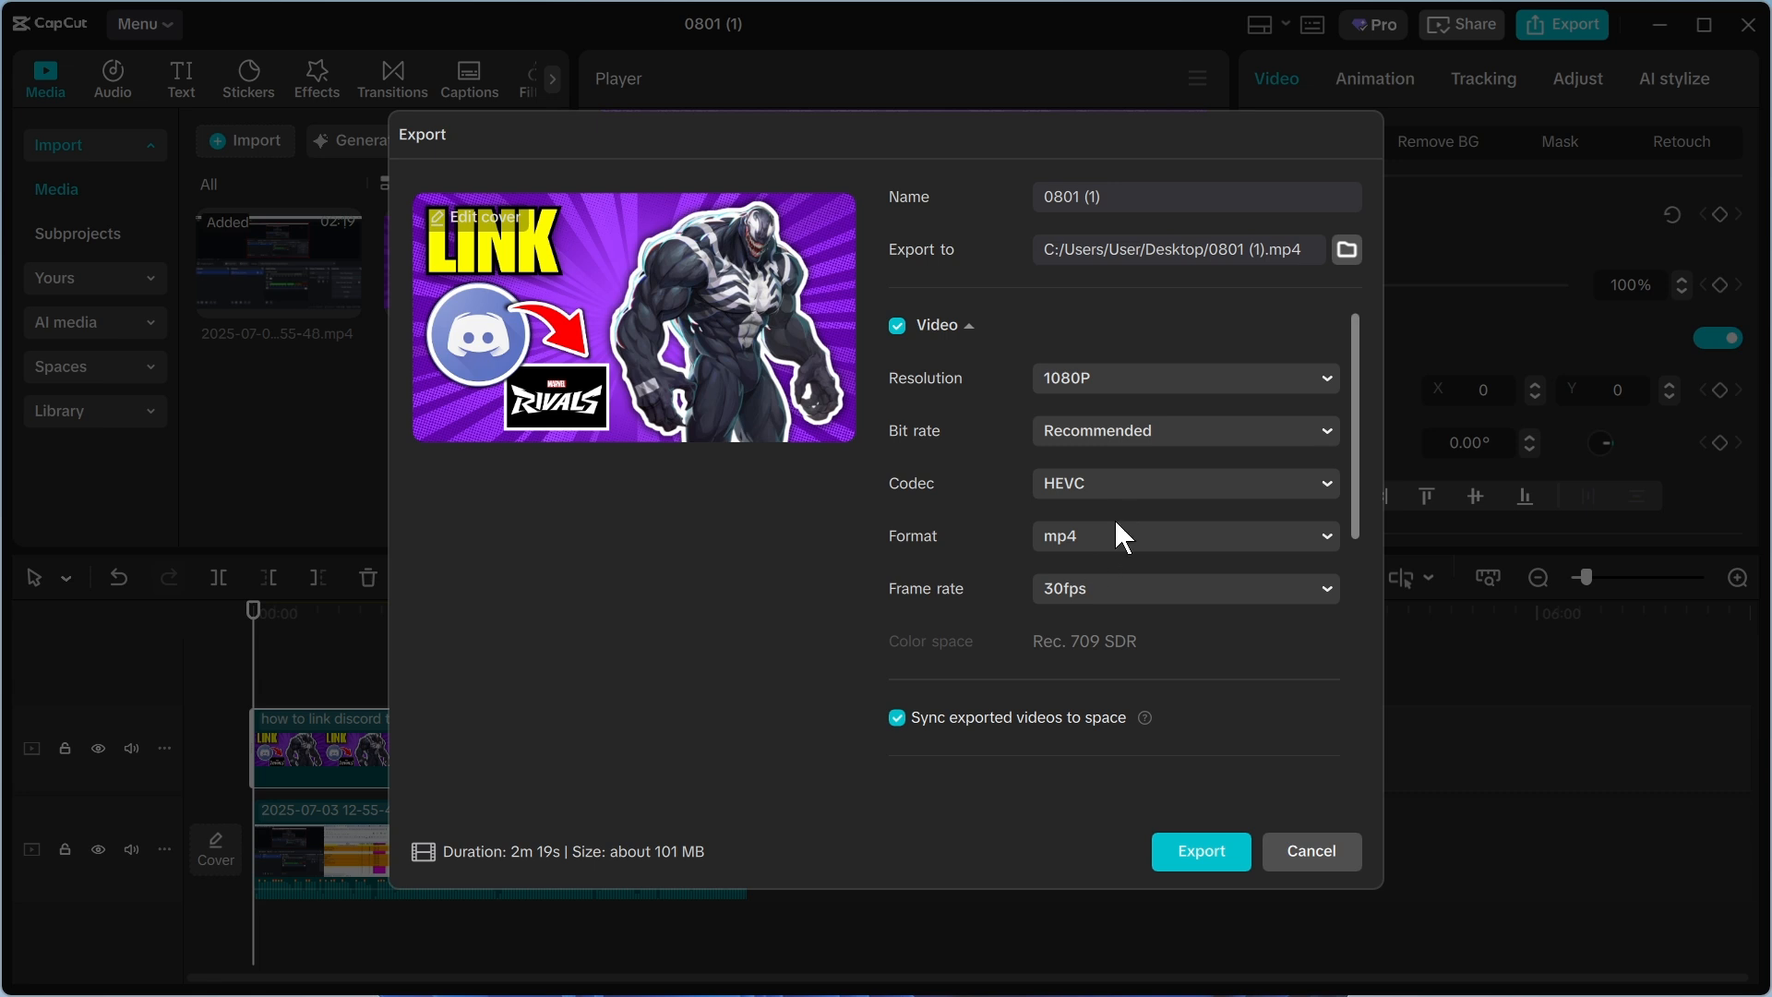
pyautogui.moveTo(948, 357)
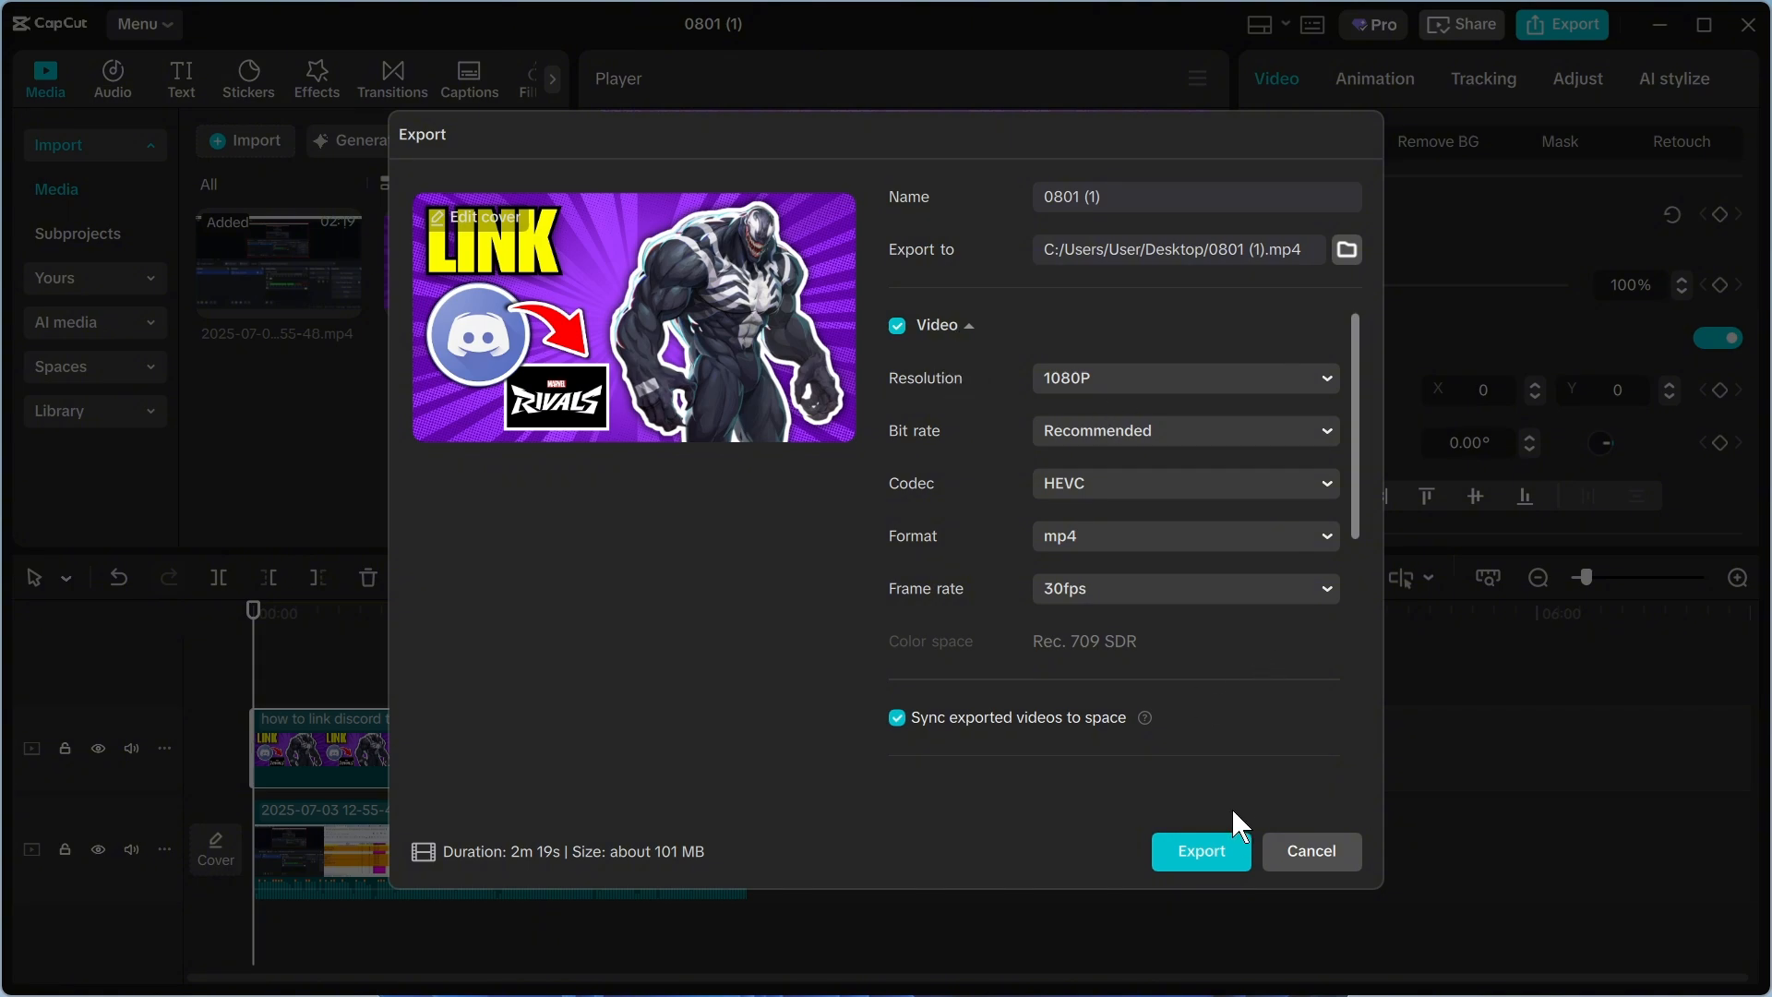
pyautogui.click(1310, 851)
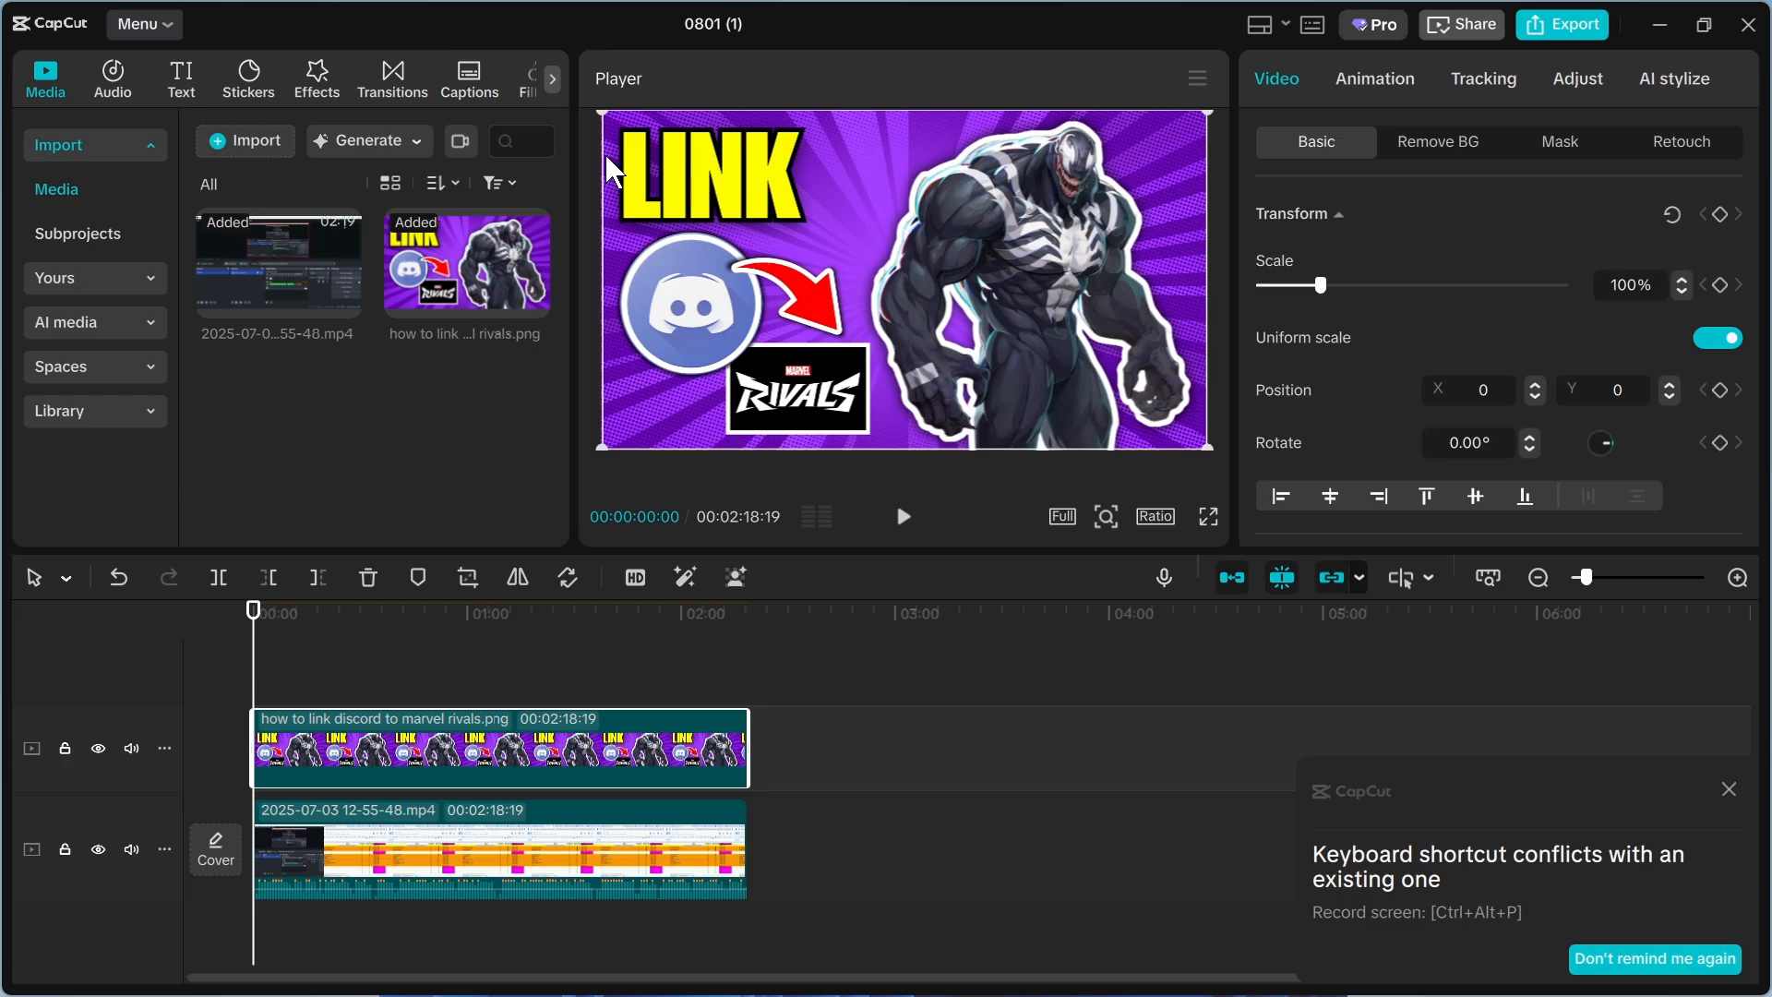
pyautogui.moveTo(814, 577)
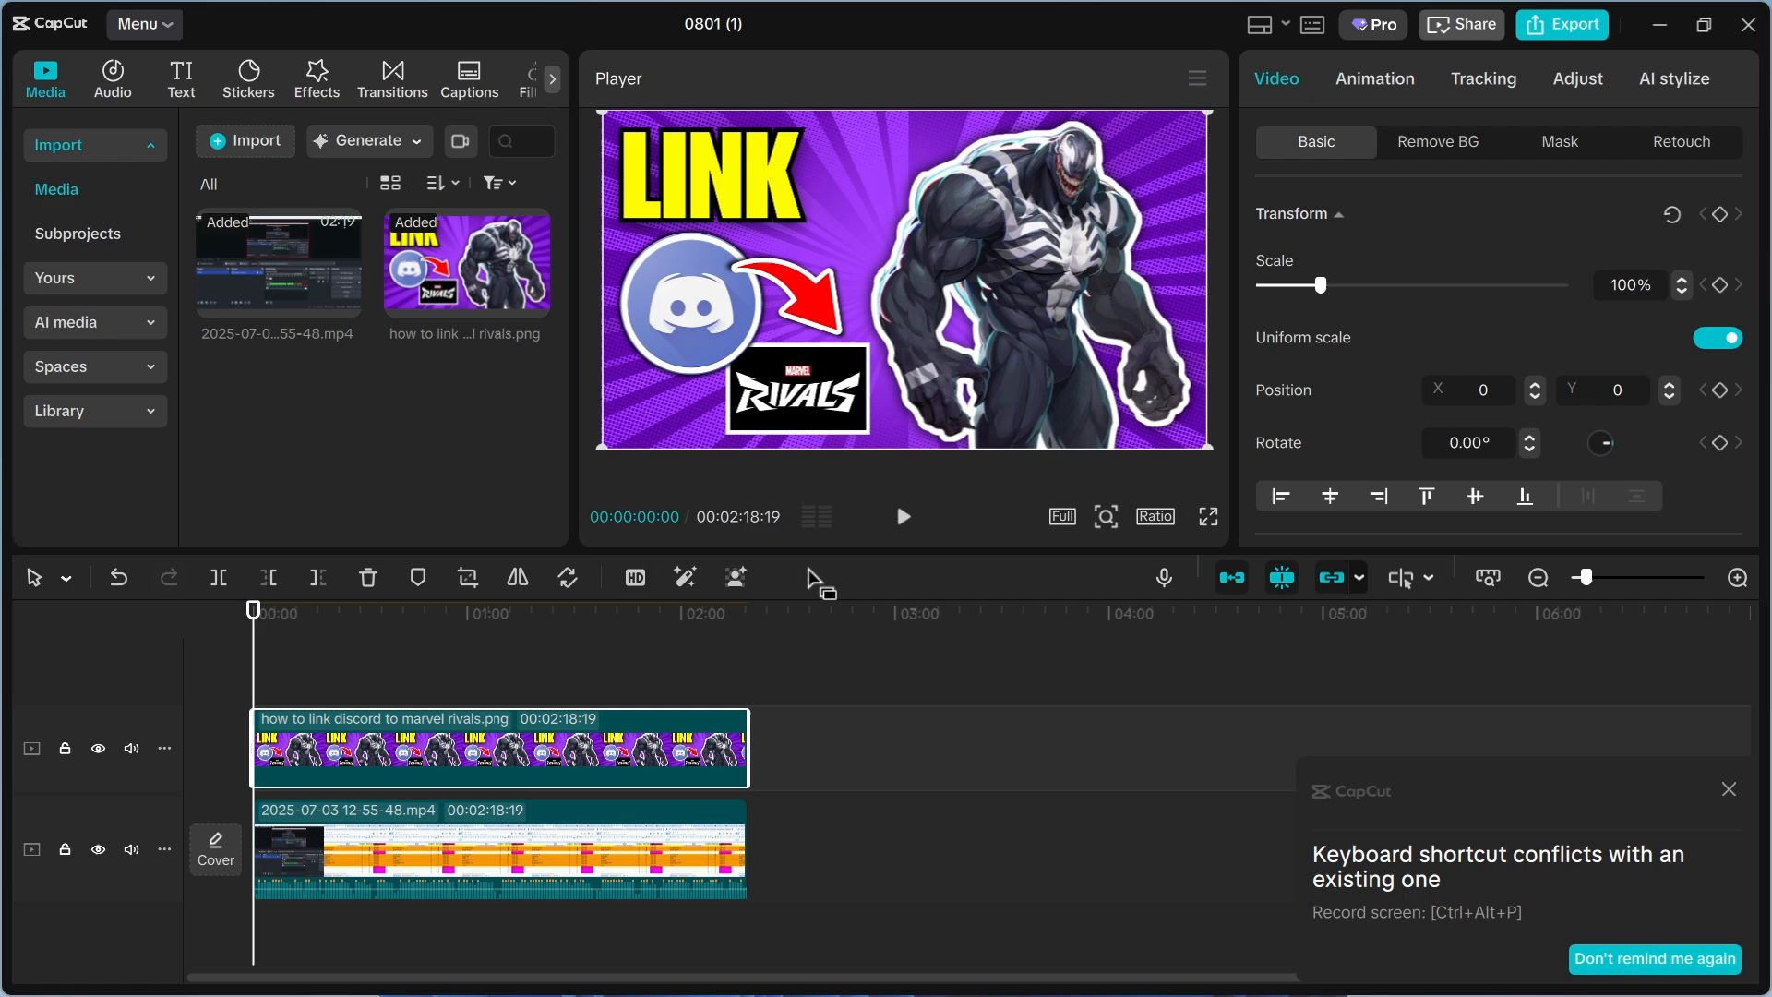
pyautogui.moveTo(1445, 125)
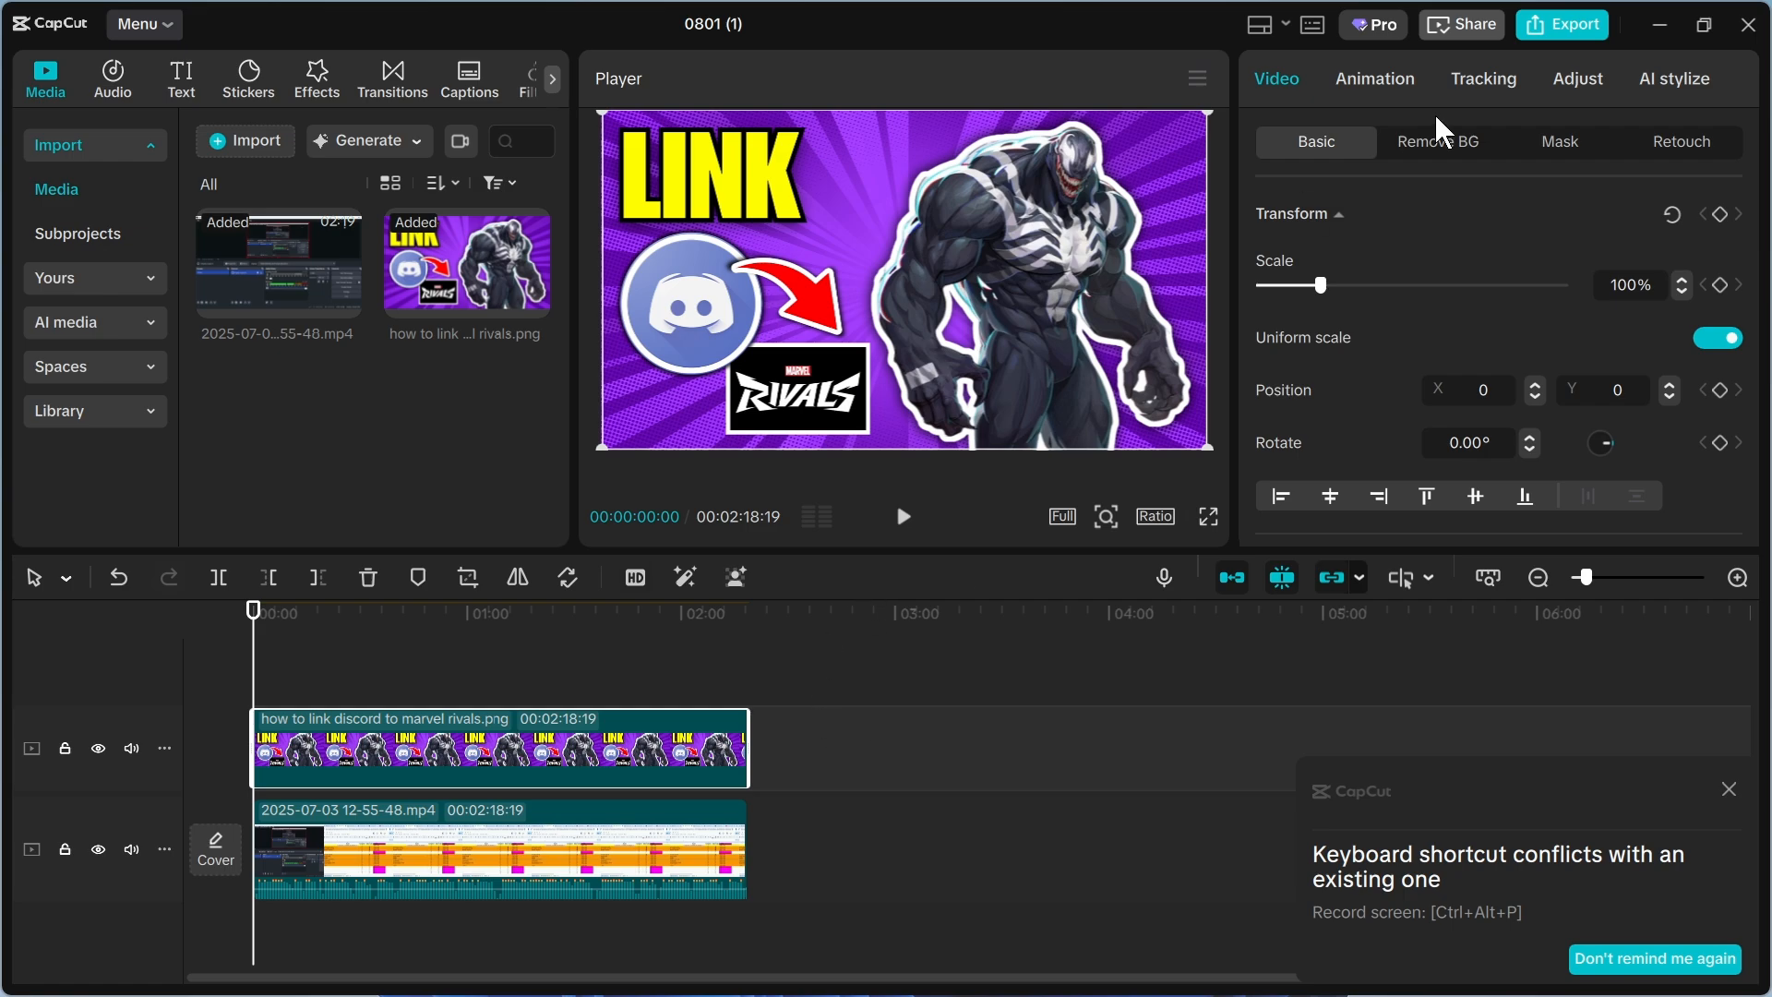
# Step: Reopen the export settings, now proposing the name 0801 (1)(1)
pyautogui.click(1574, 24)
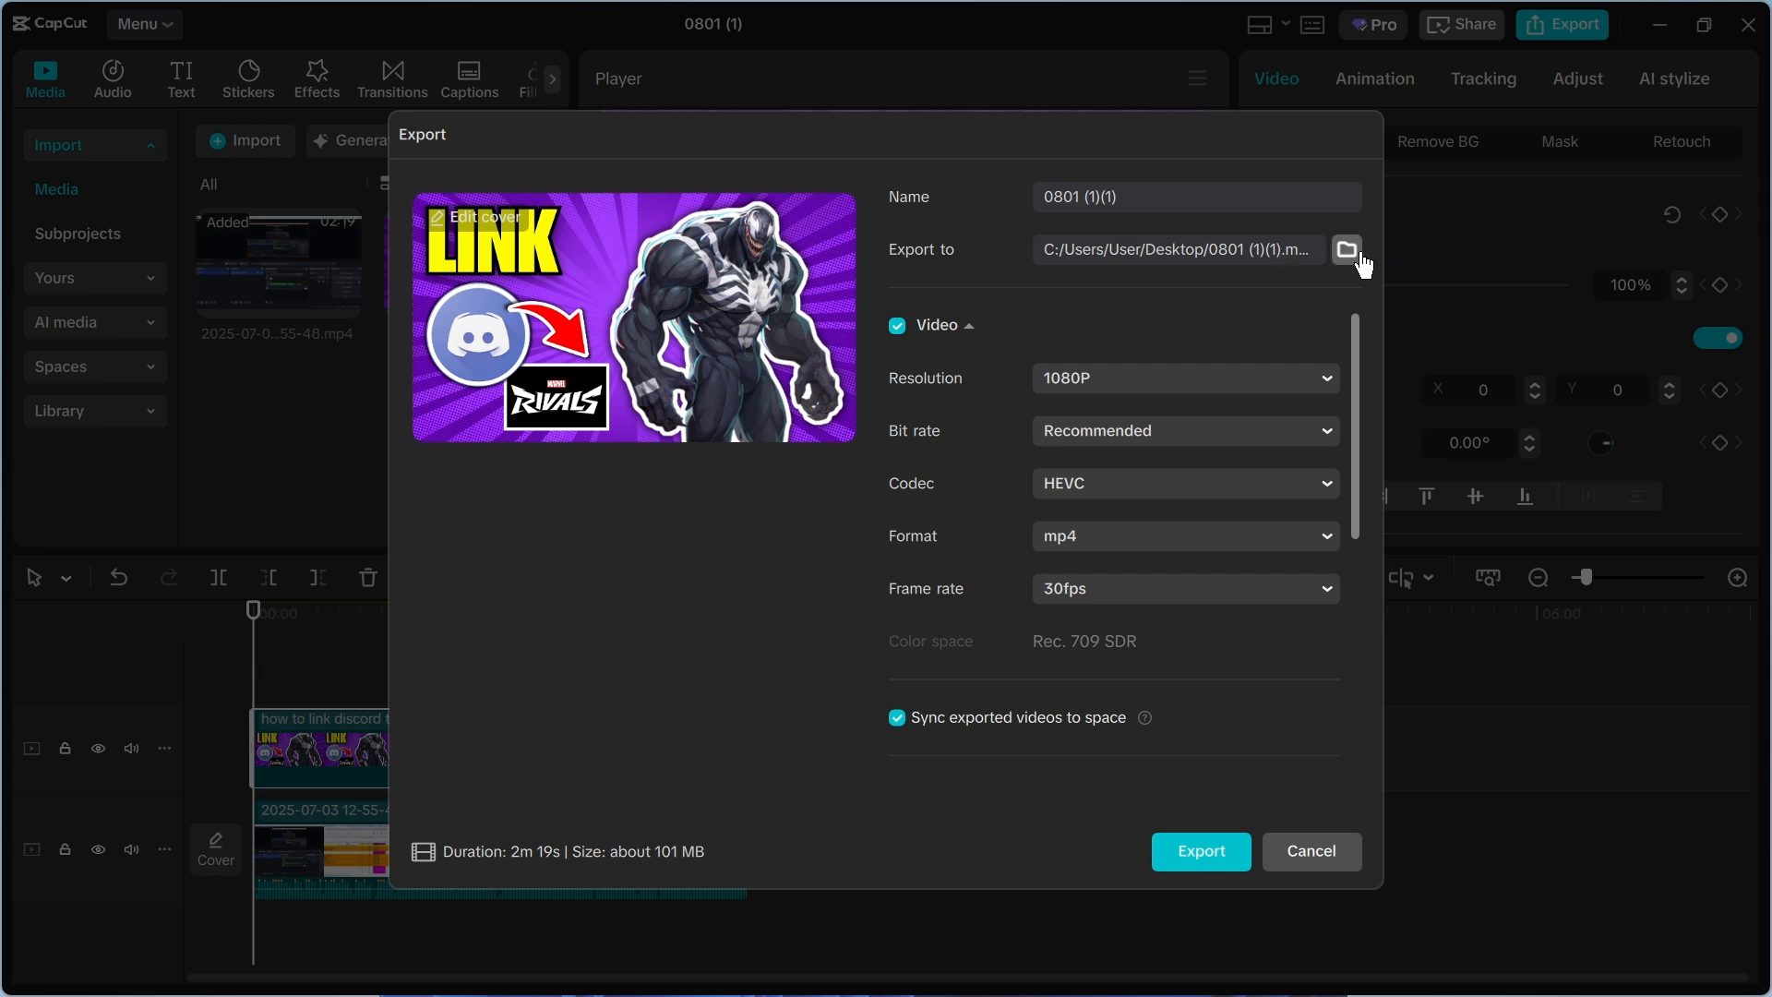
# Step: Check the export location, then cancel the dialog without exporting
pyautogui.click(1345, 250)
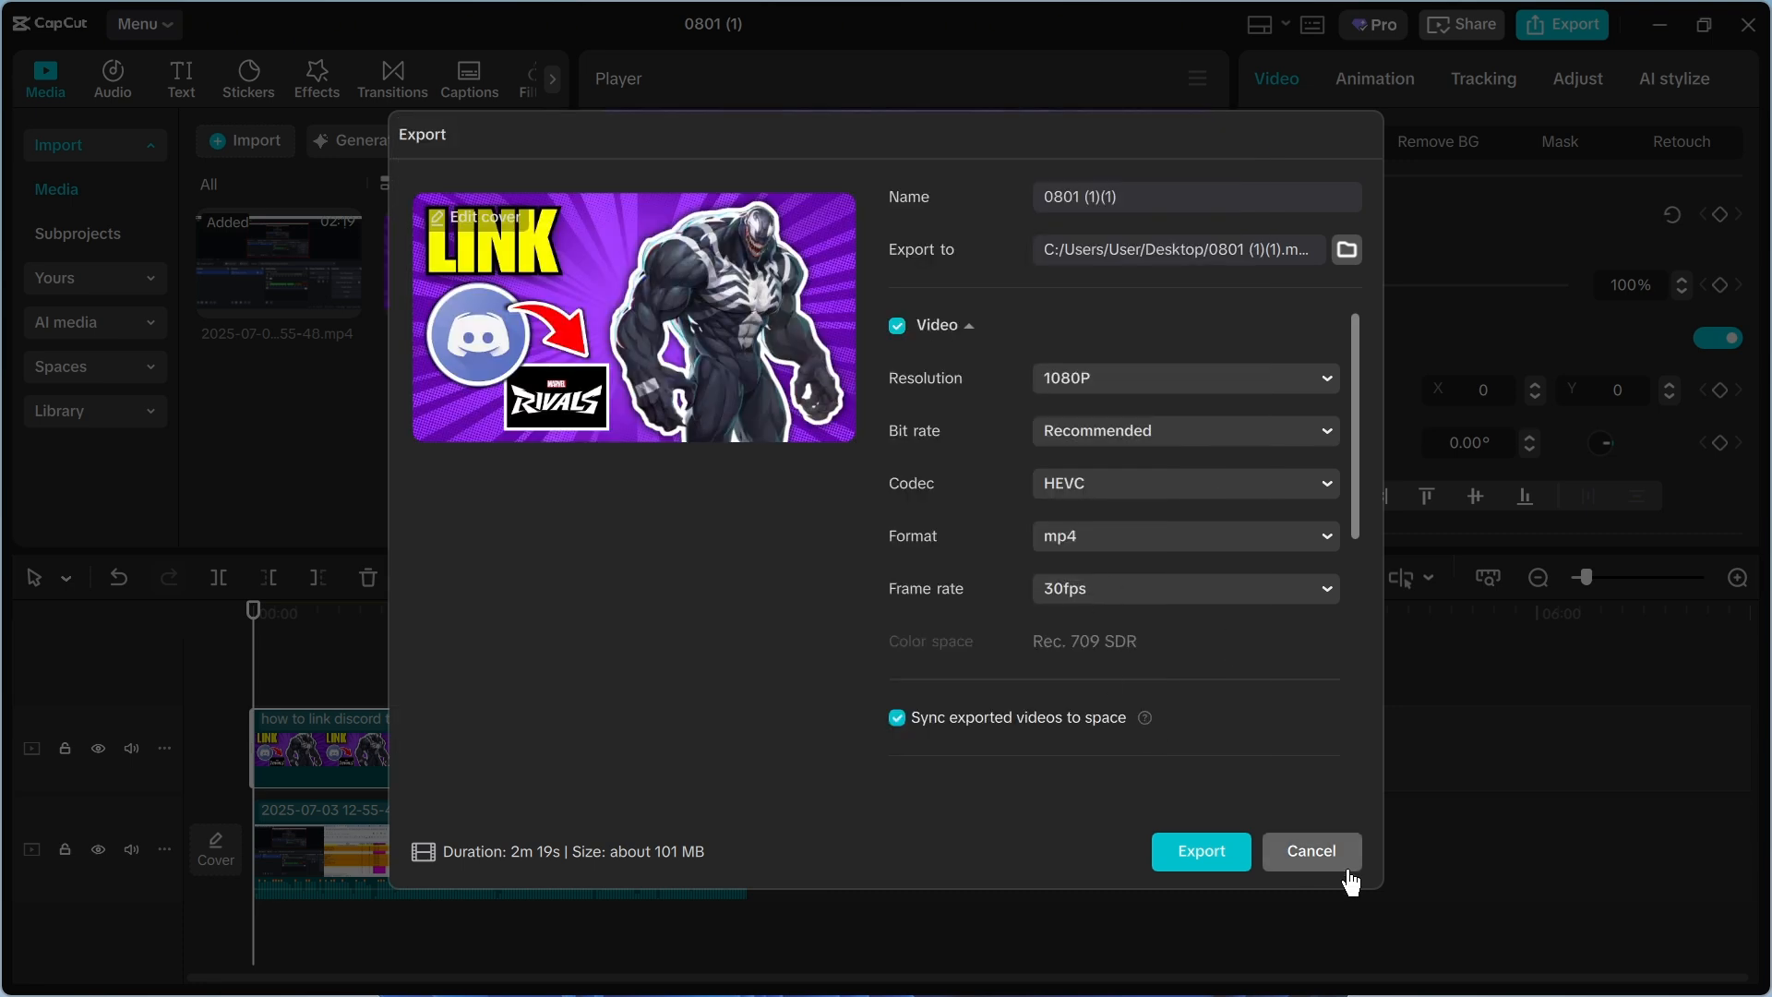
pyautogui.click(1310, 851)
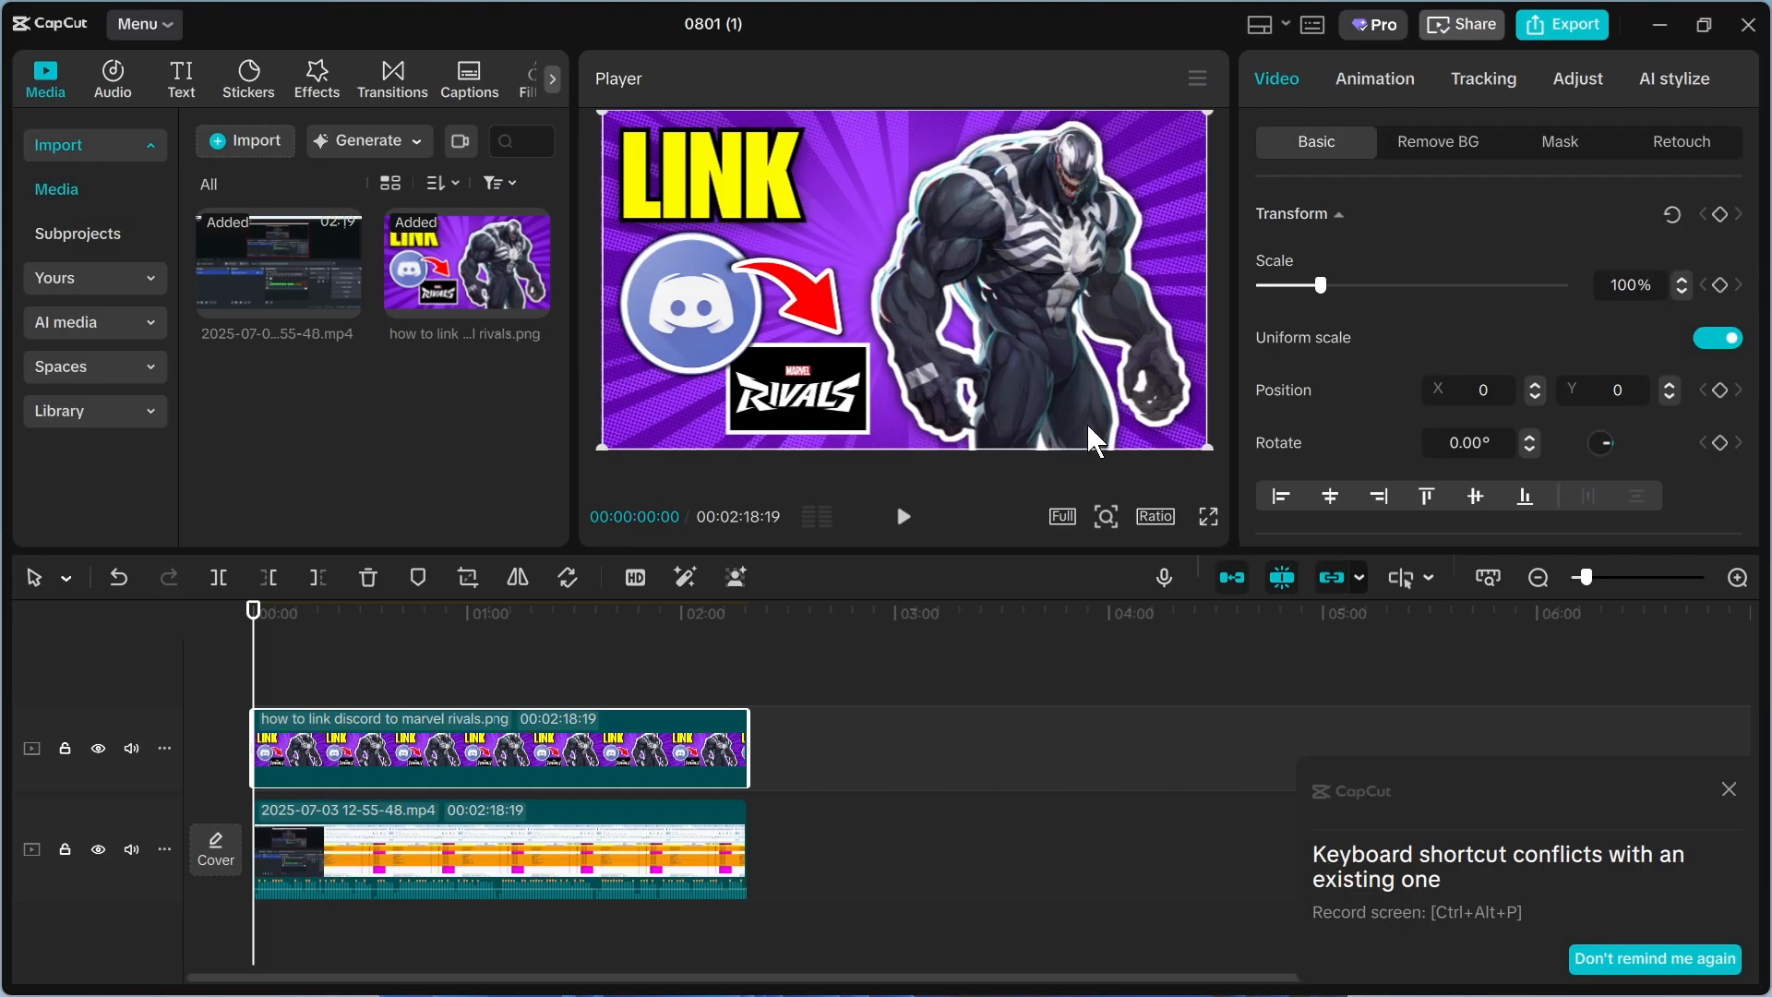